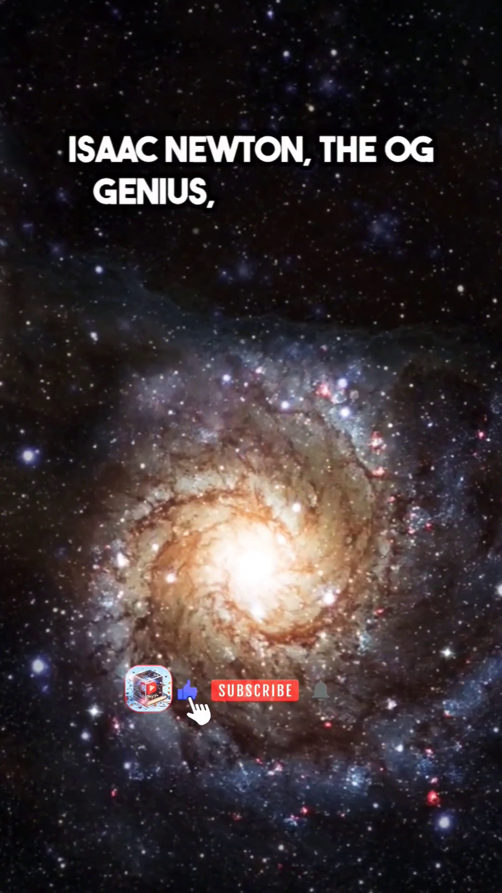
click(255, 690)
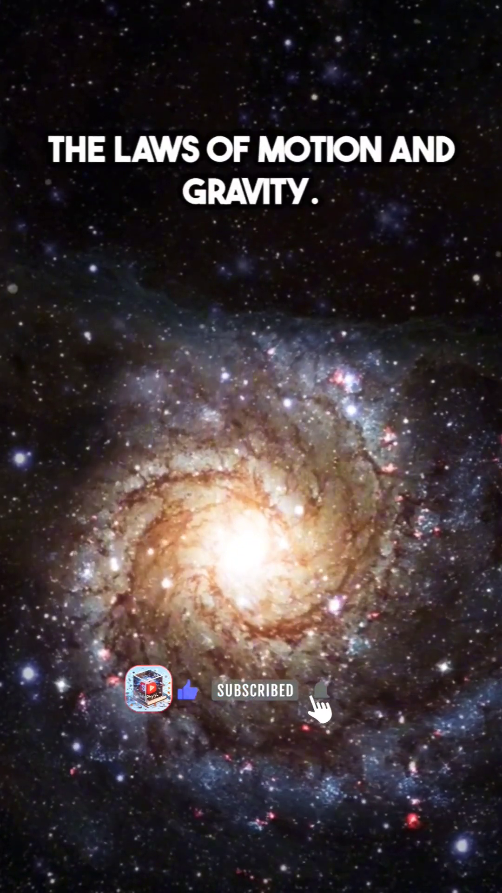